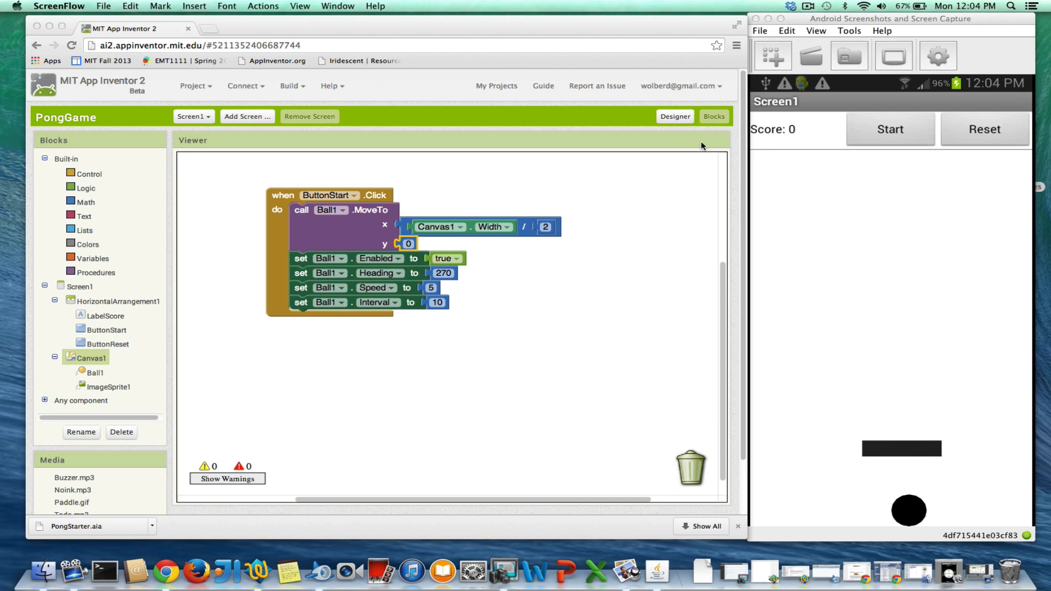
mouse_move(448, 209)
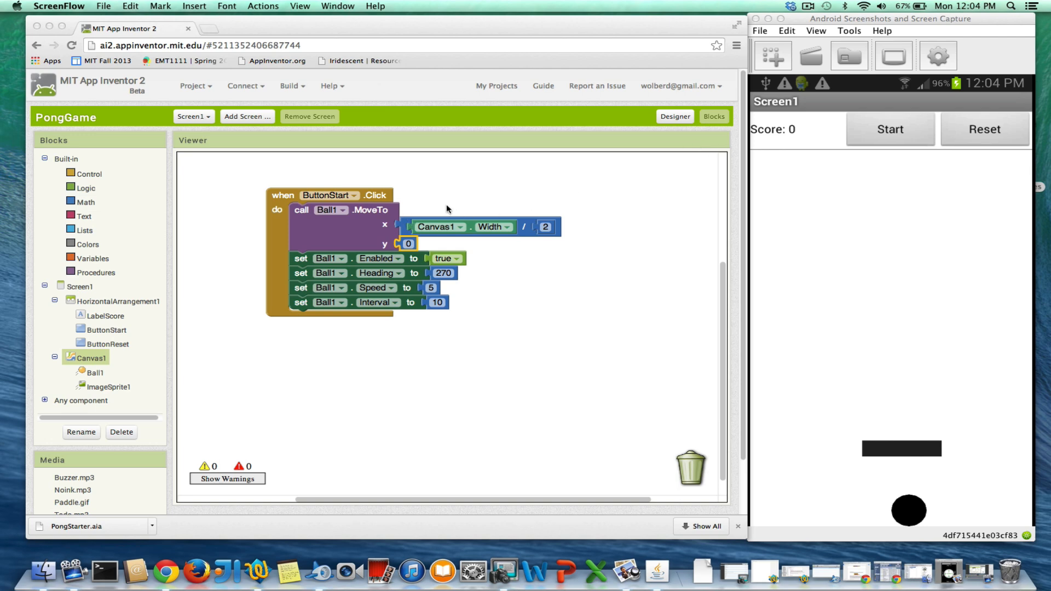
mouse_move(689, 157)
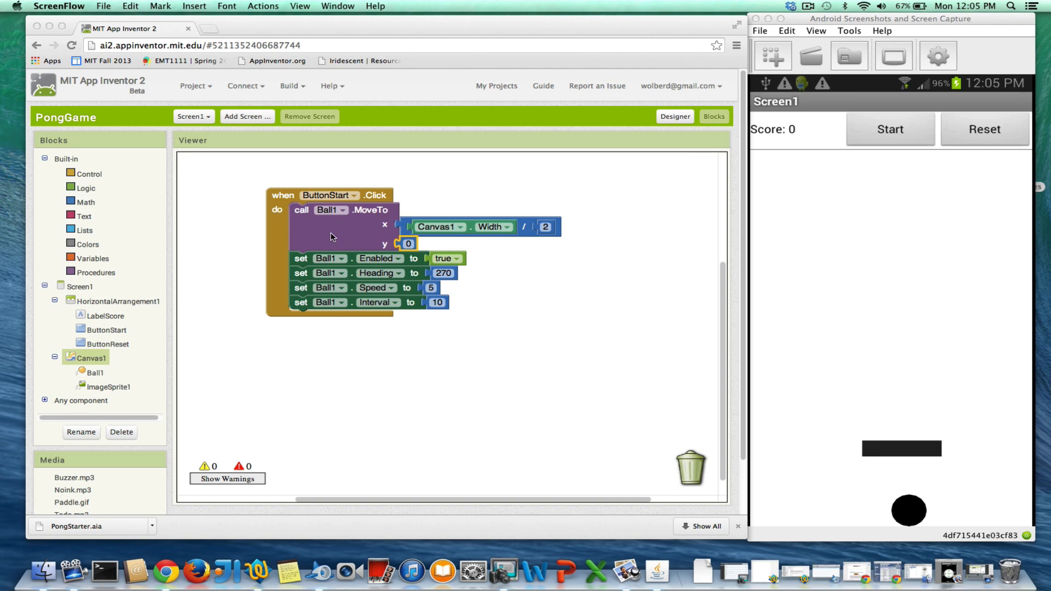
mouse_move(365, 290)
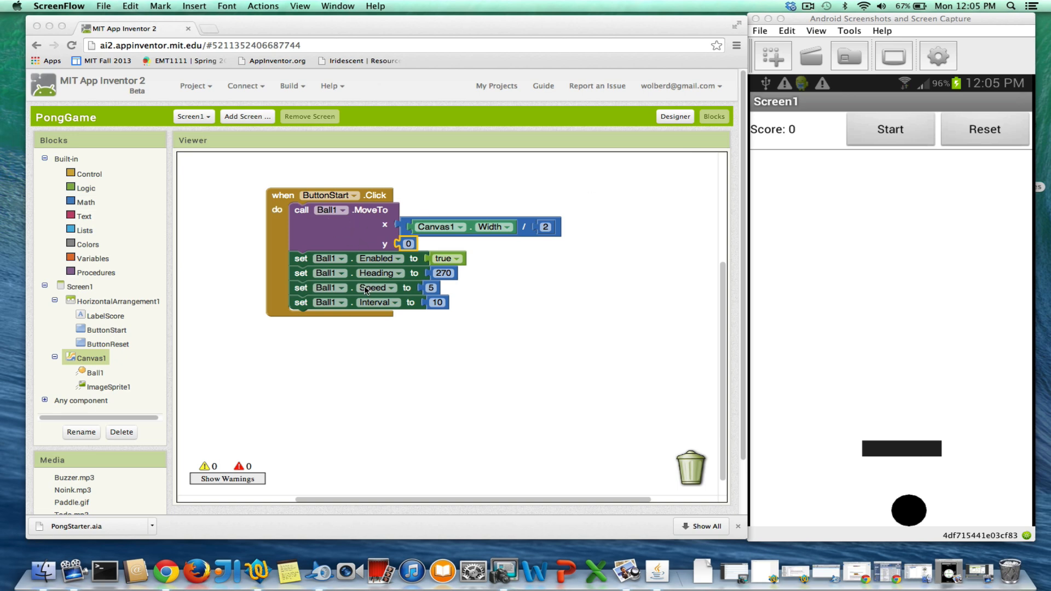
mouse_move(363, 260)
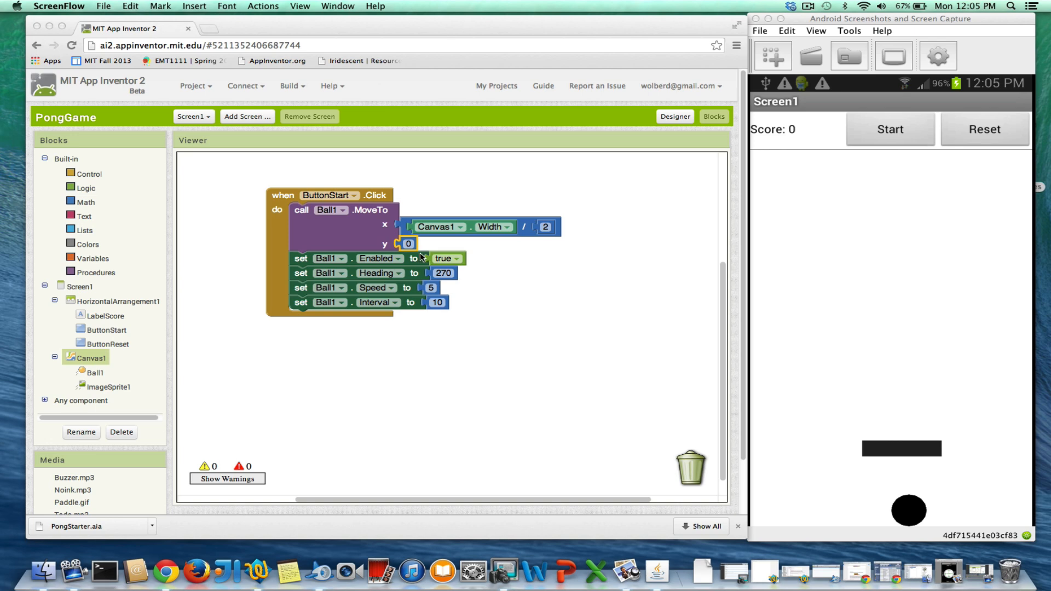
mouse_move(557, 204)
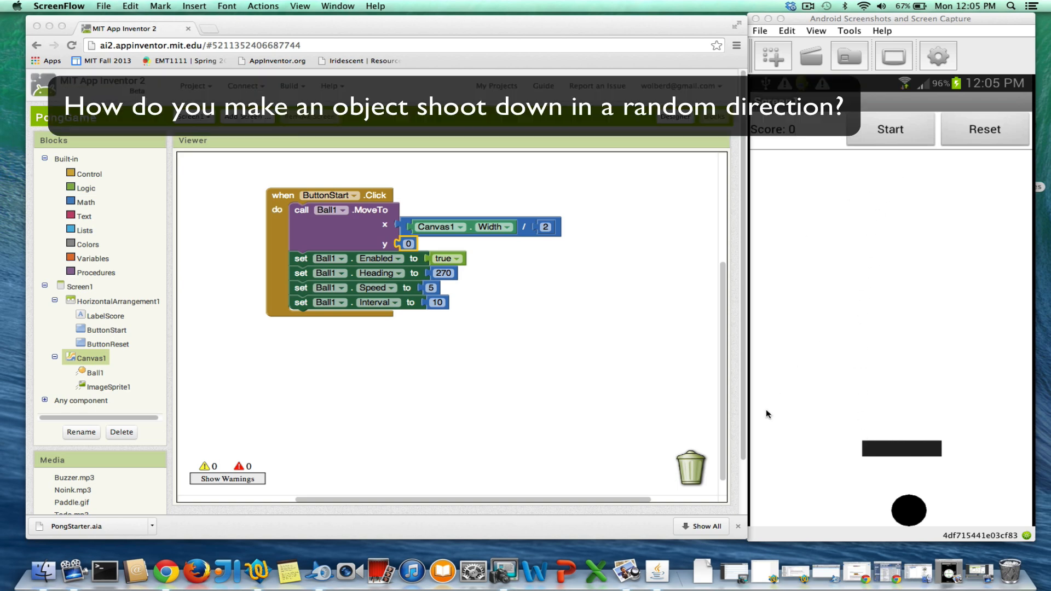
mouse_move(1008, 420)
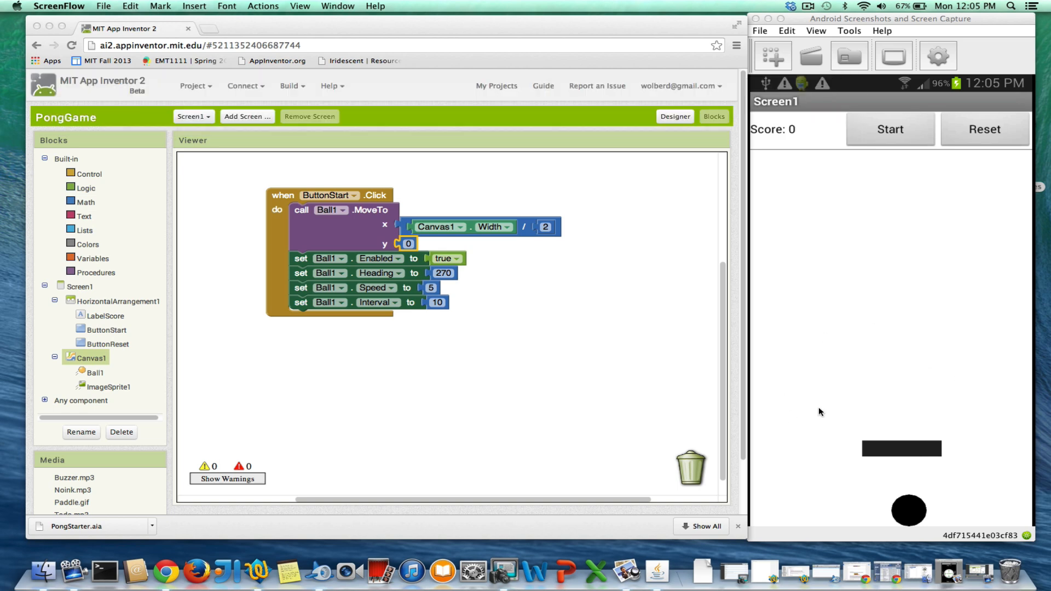
mouse_move(981, 435)
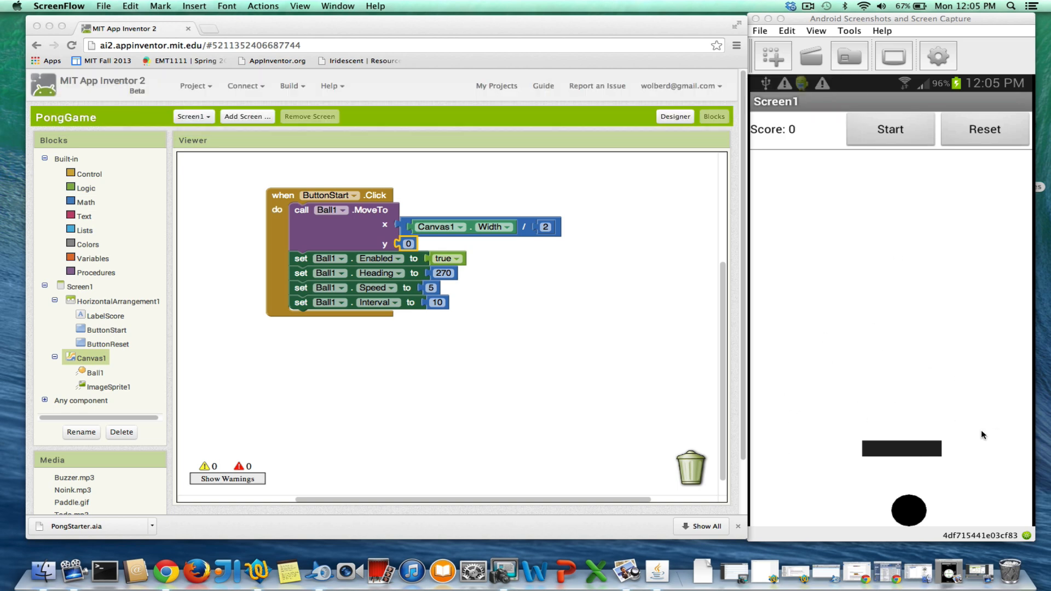
mouse_move(952, 576)
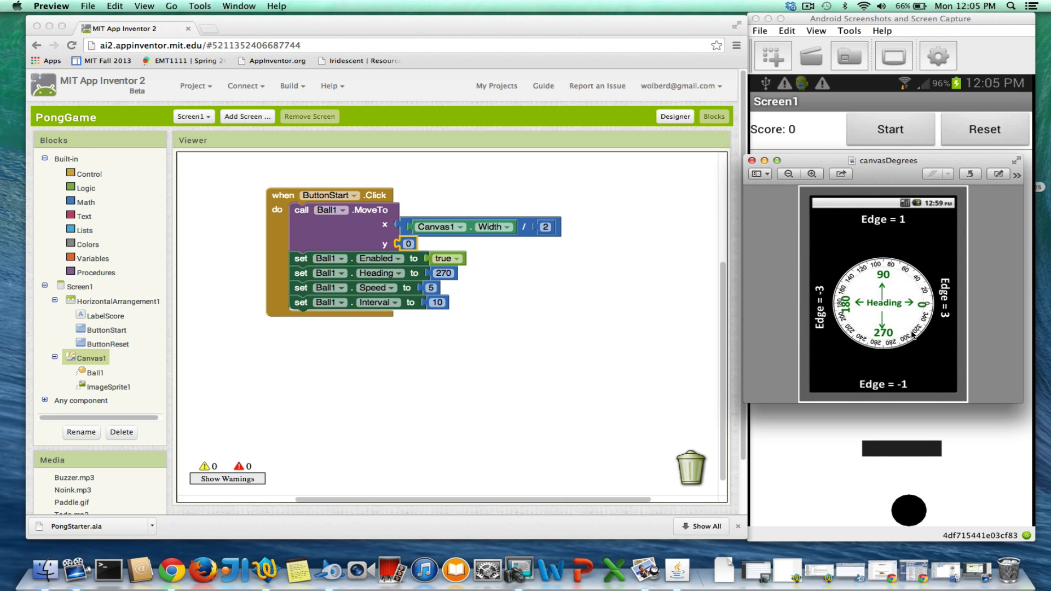
mouse_move(222, 265)
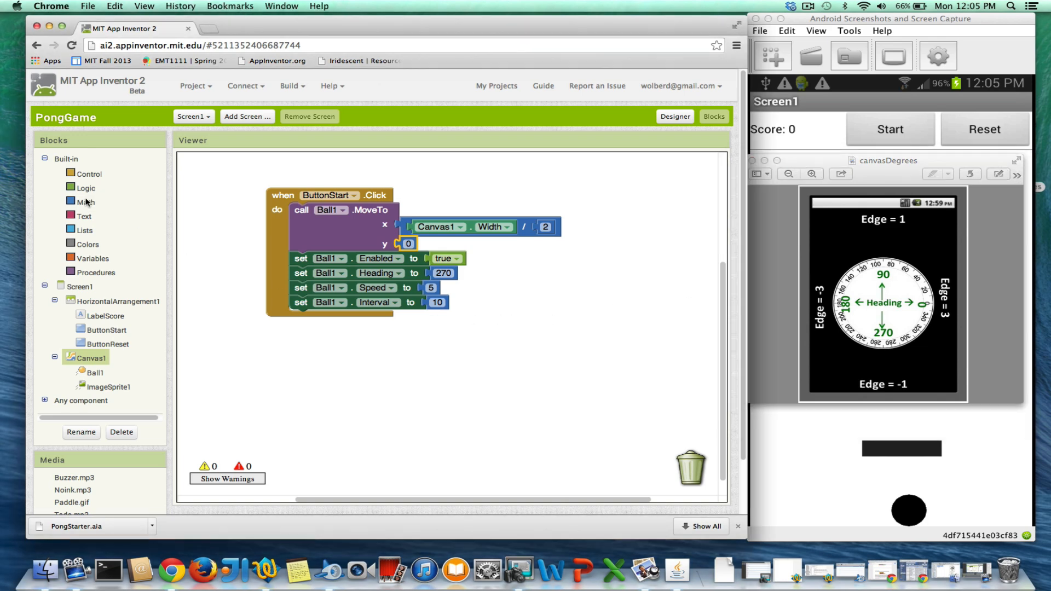
Drag a 'random integer from 1 to 100' block into the workspace and detach the 270 block from Ball1.Heading
left_click(86, 202)
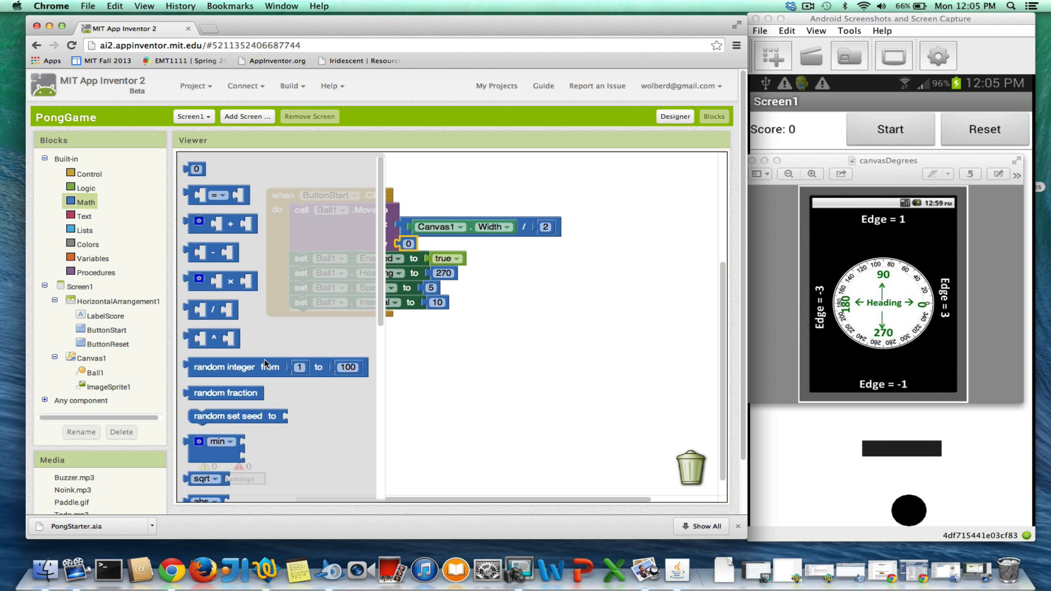
left_click_drag(225, 366, 496, 316)
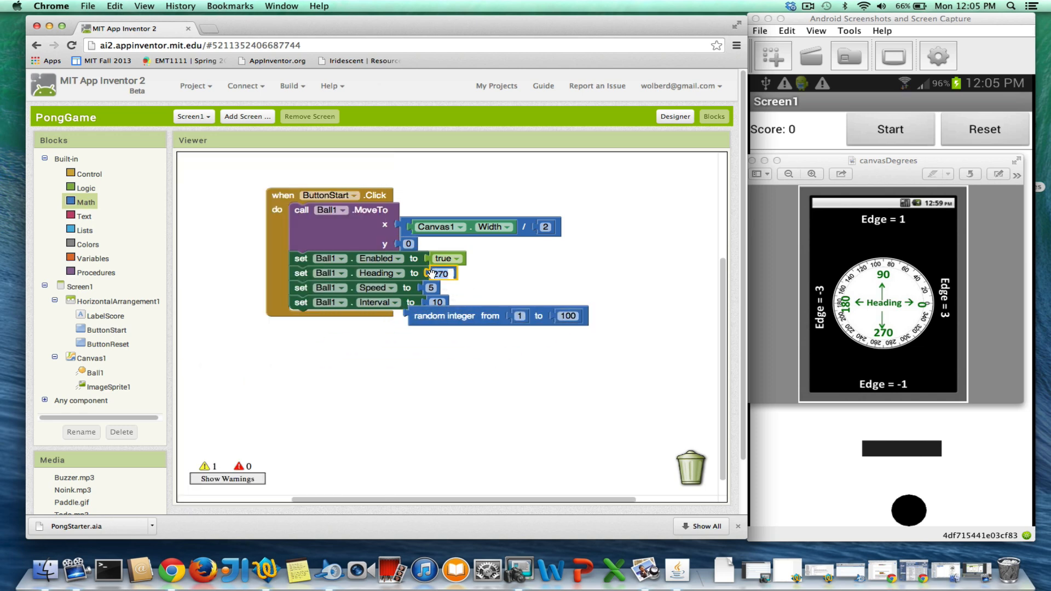
left_click_drag(439, 274, 517, 355)
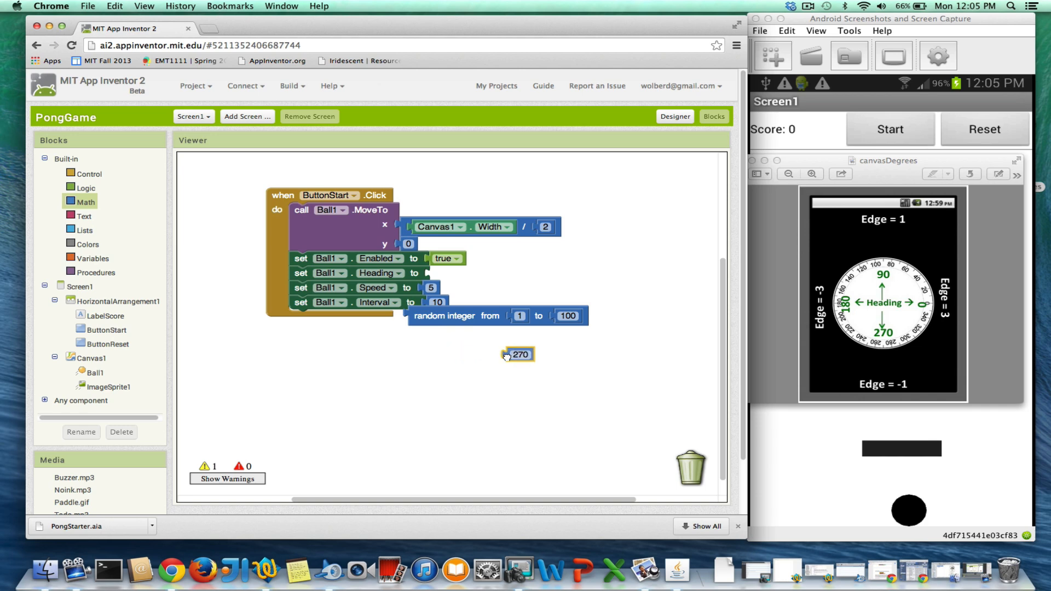
left_click(517, 355)
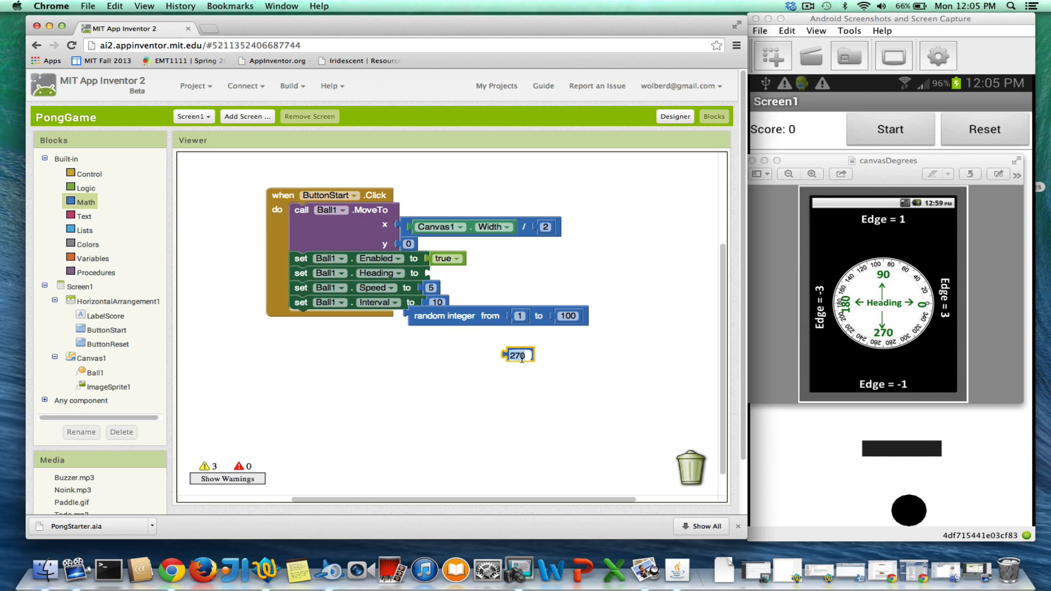
Delete the loose 270 block, set the random integer's lower bound to 225, and begin entering 315
type("2")
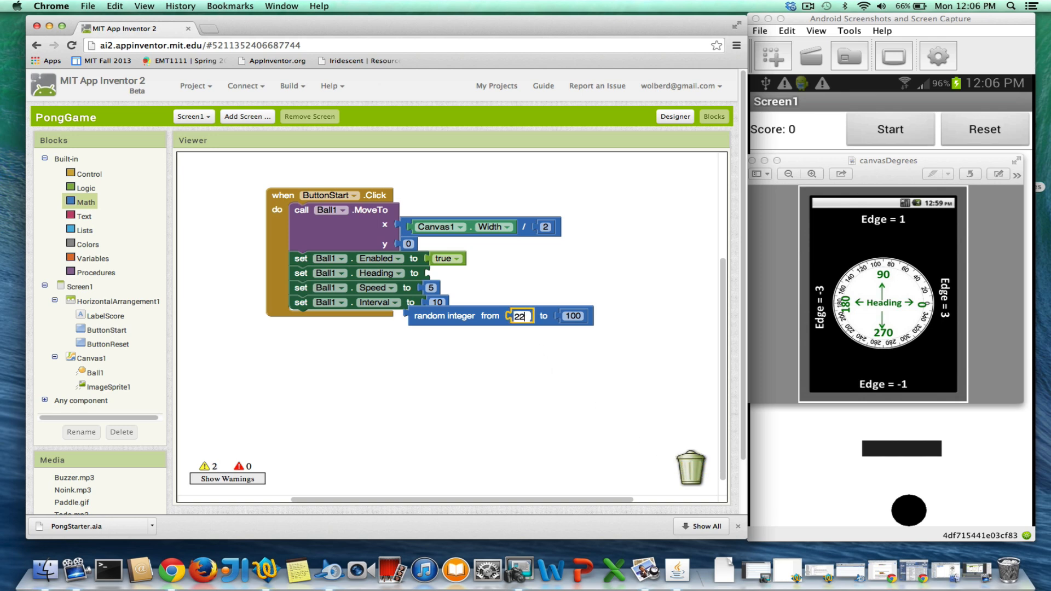
type("225")
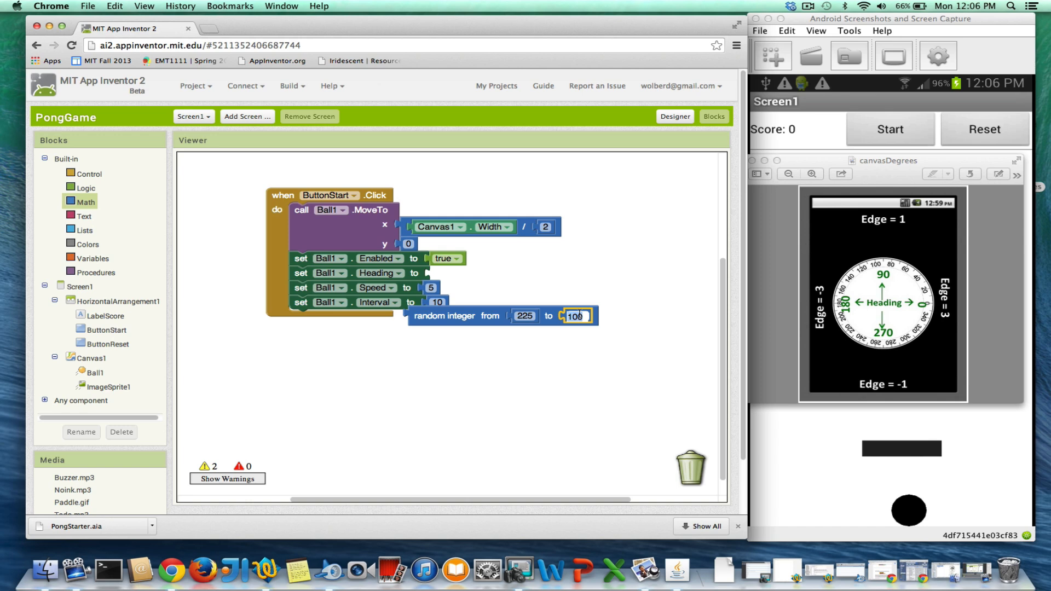
type("315")
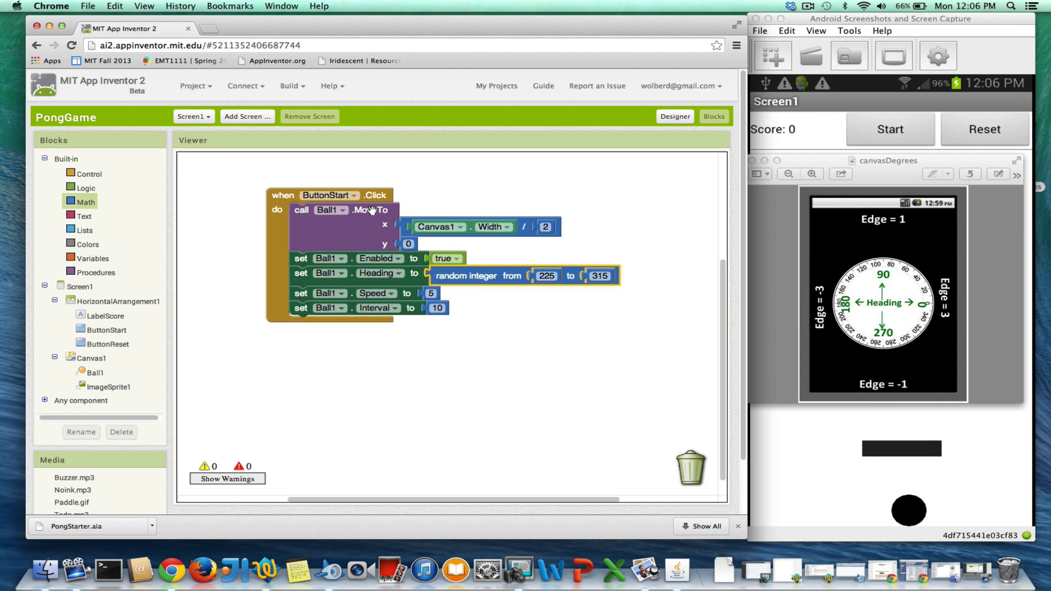
mouse_move(439, 281)
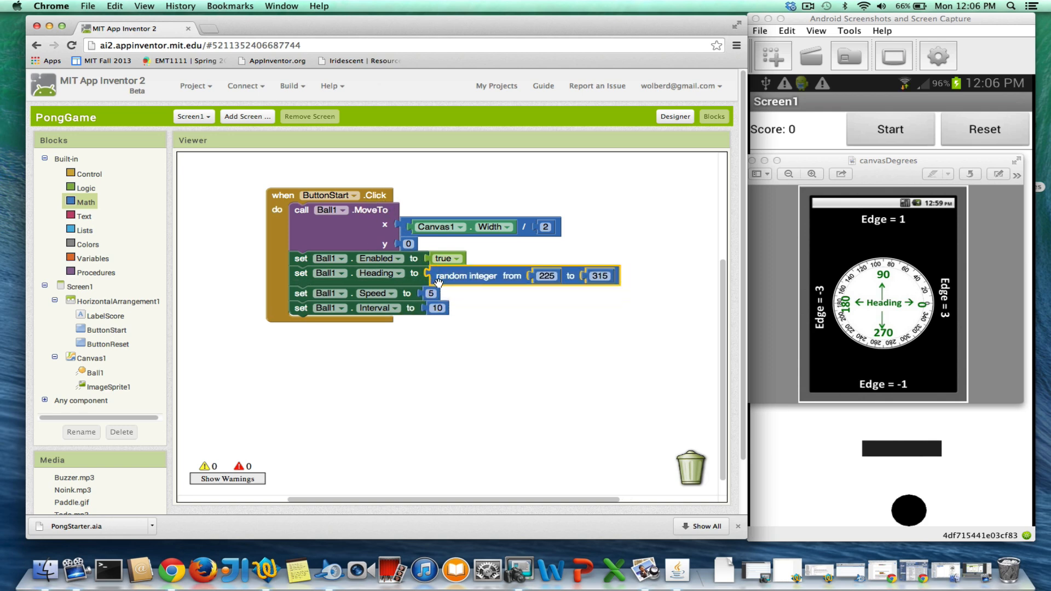
mouse_move(441, 282)
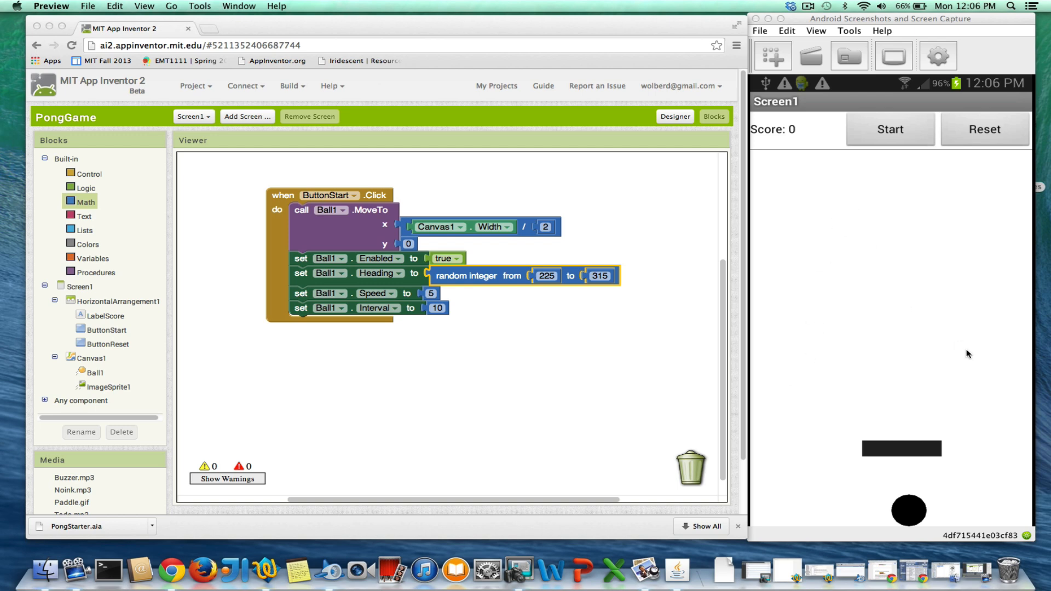
mouse_move(836, 319)
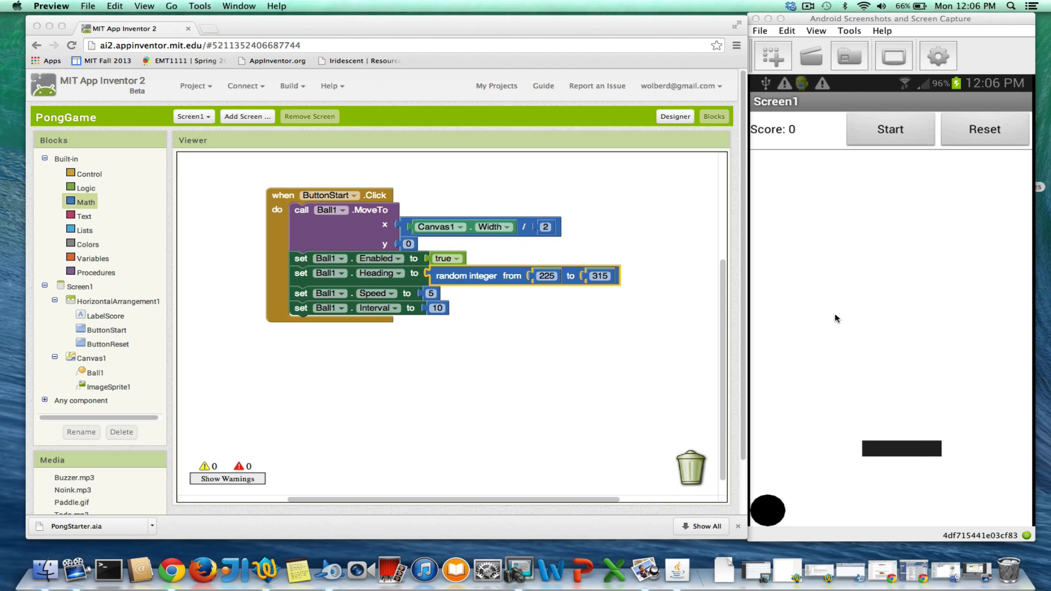
mouse_move(925, 100)
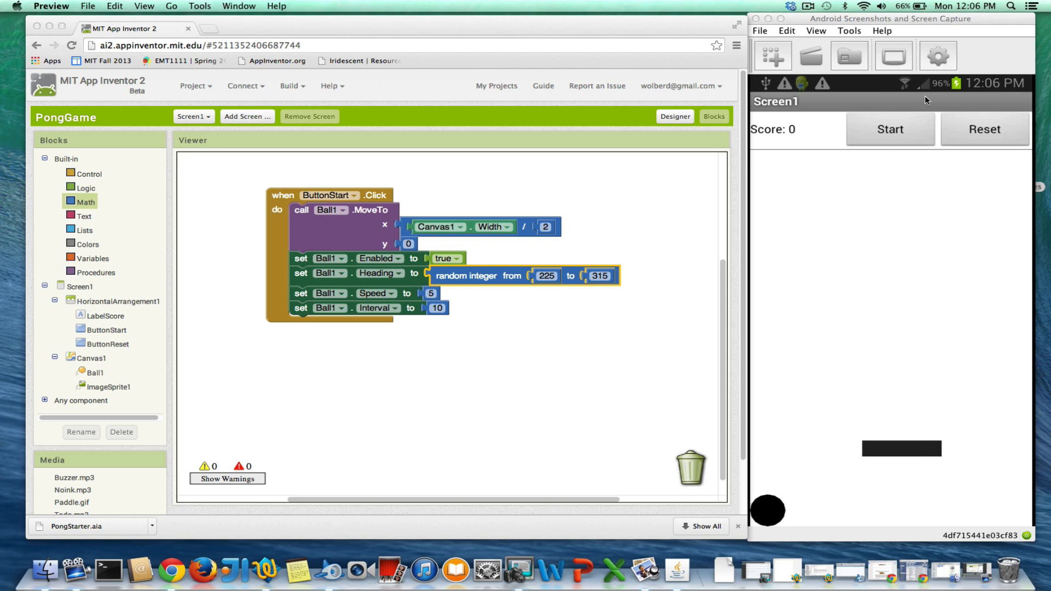
Start the Pong game on the phone mirror and watch the ball head to the lower-left edge
left_click(811, 6)
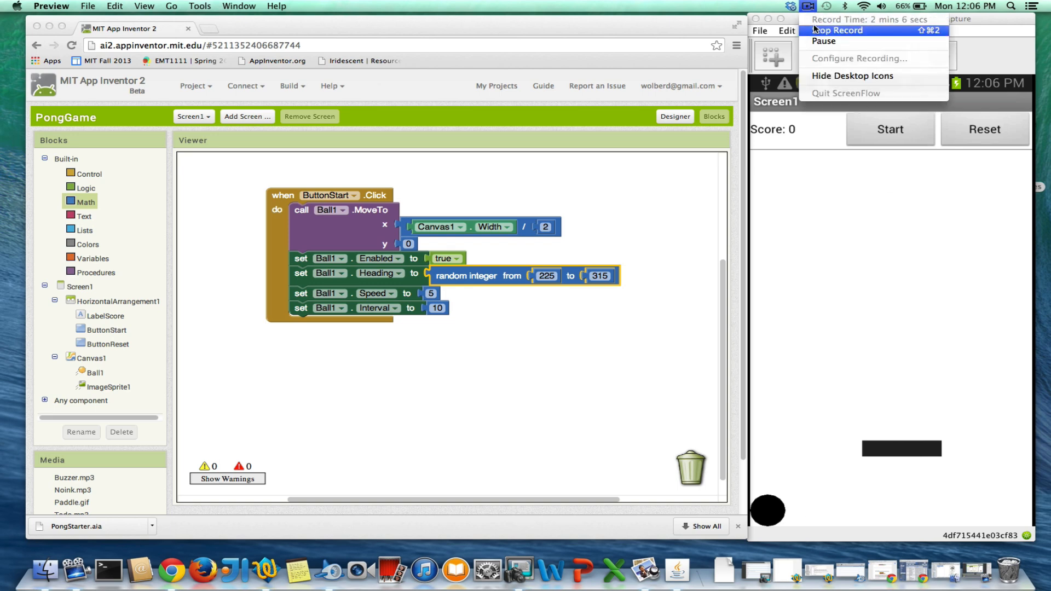